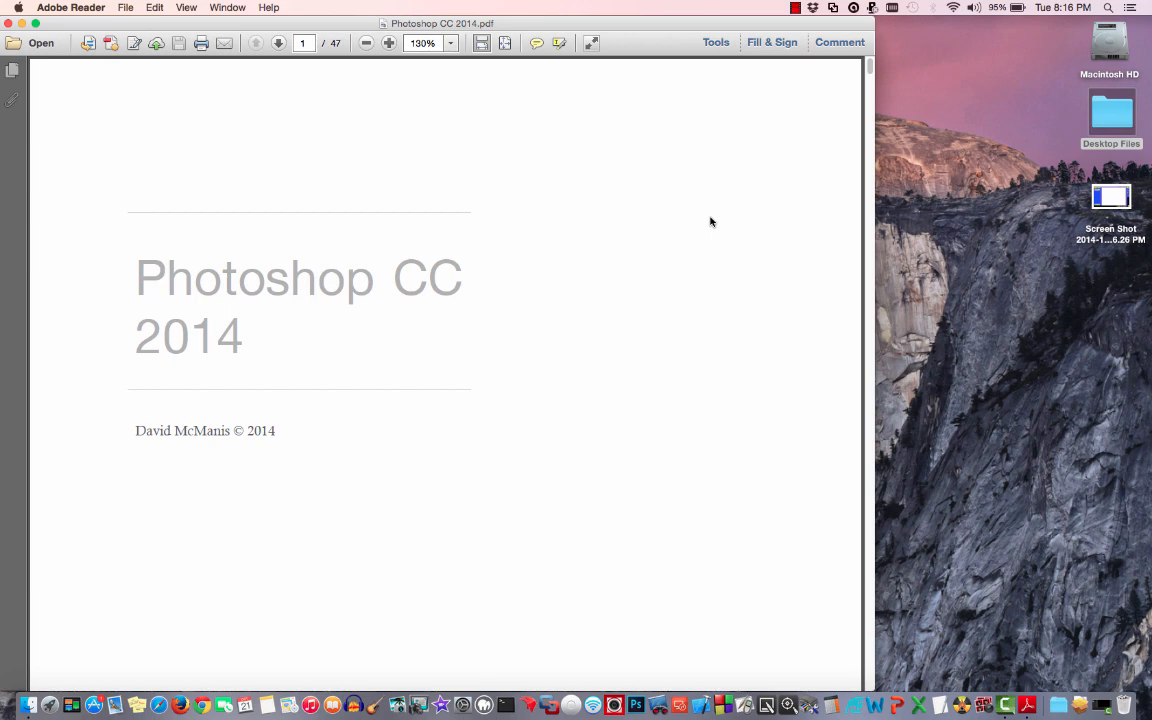
pyautogui.moveTo(482, 270)
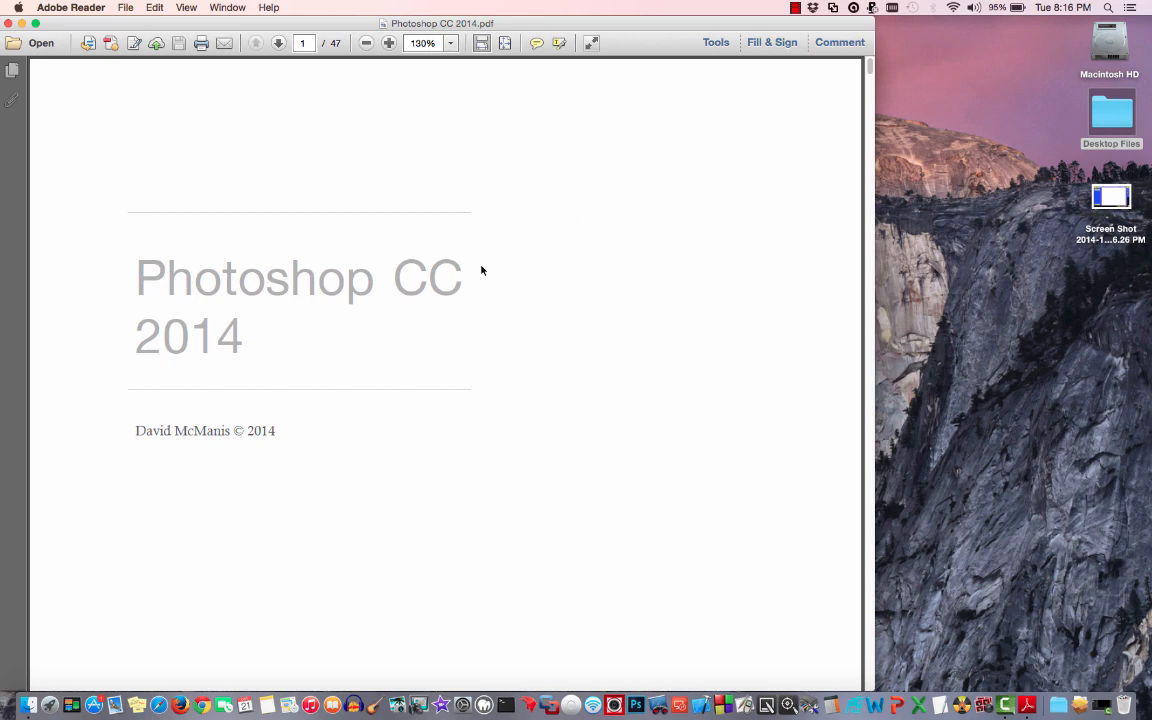
pyautogui.moveTo(446, 296)
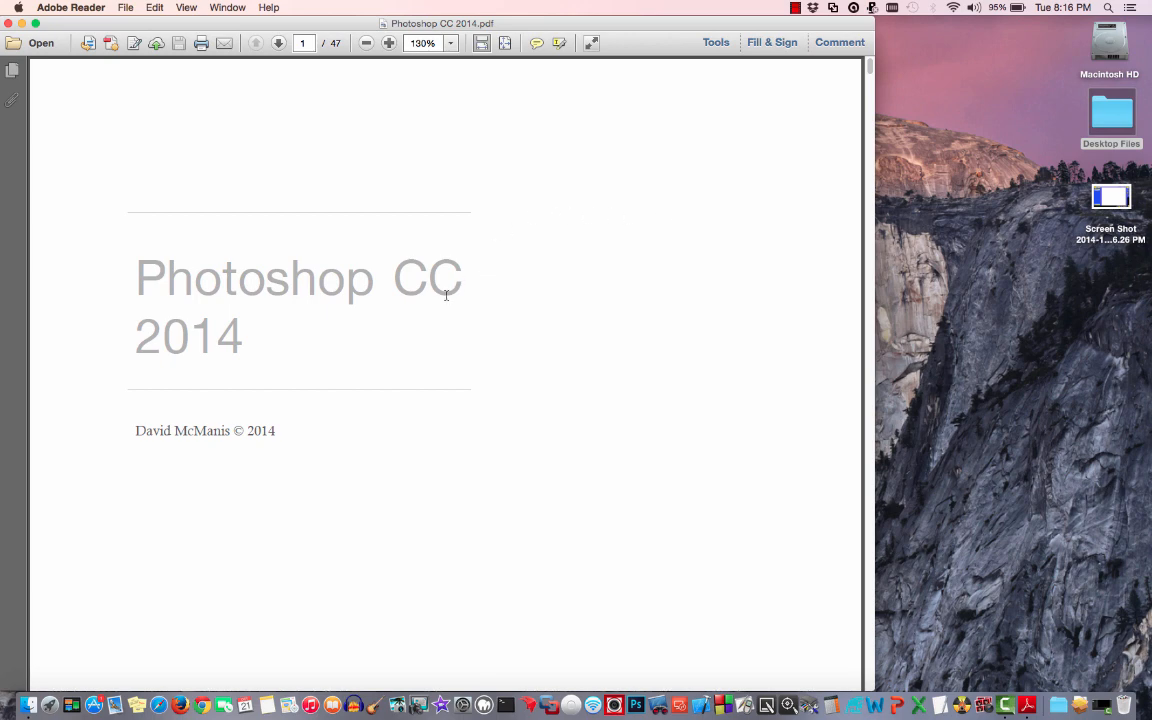
pyautogui.moveTo(144, 420)
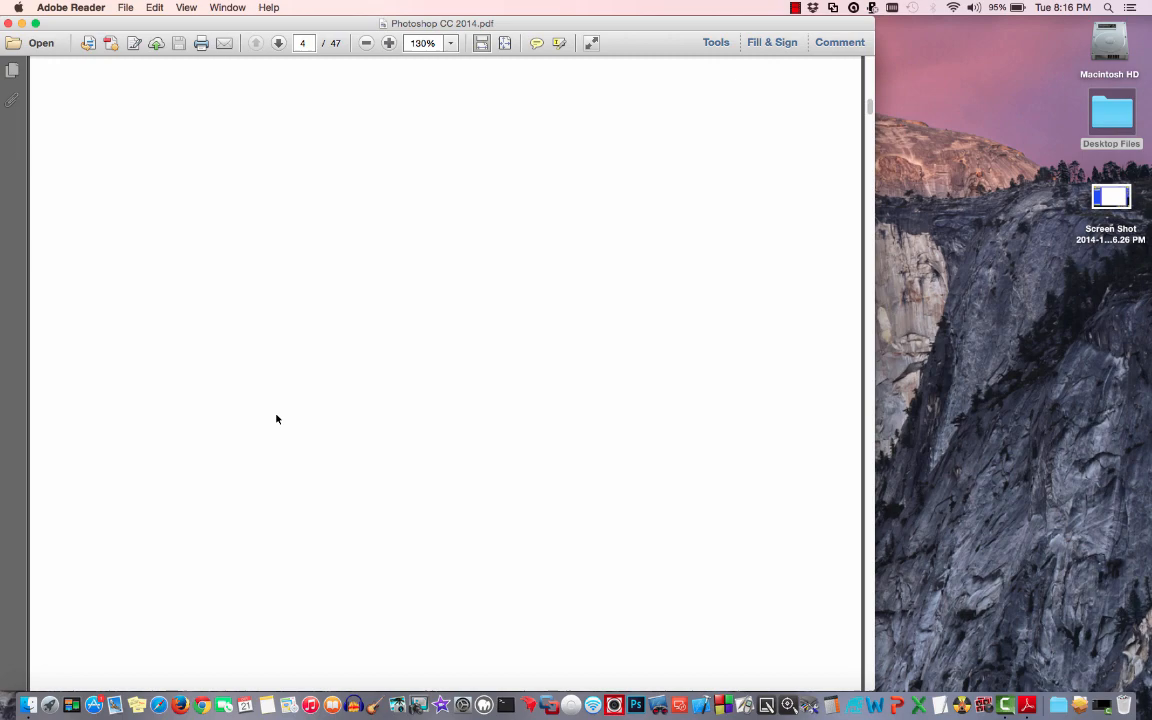
# Step: Scroll the PDF to page 6 with the Options Bar and Application Frame sections
pyautogui.scroll(-3)
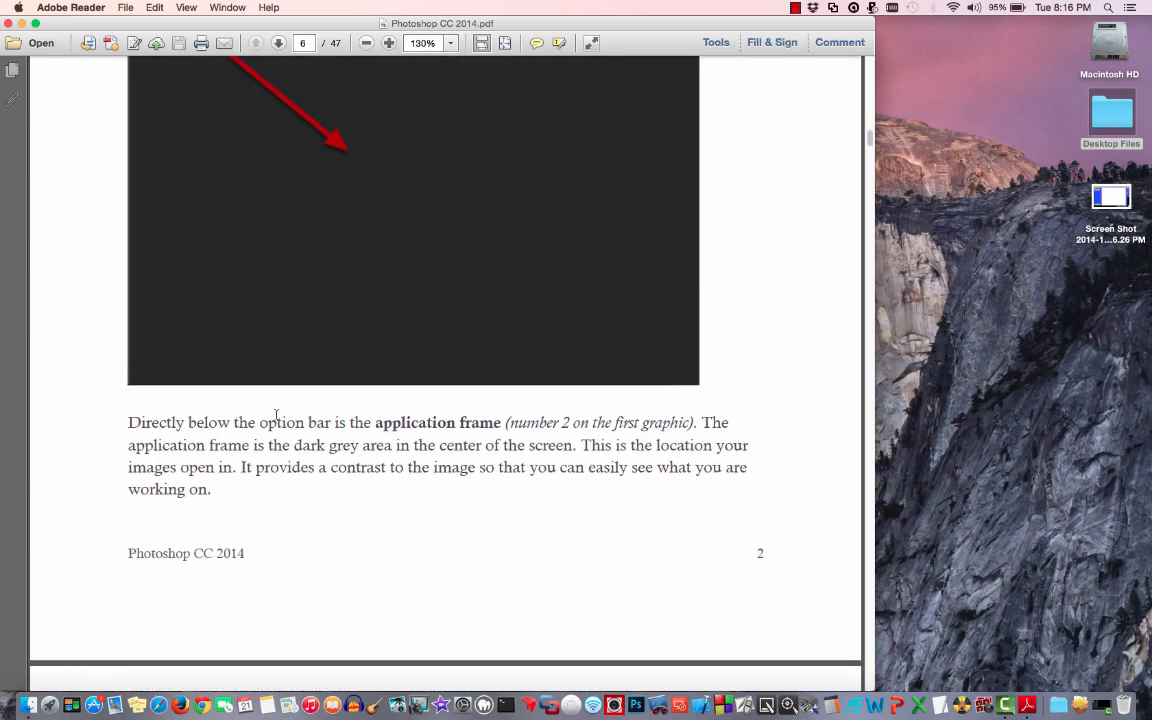
pyautogui.scroll(3)
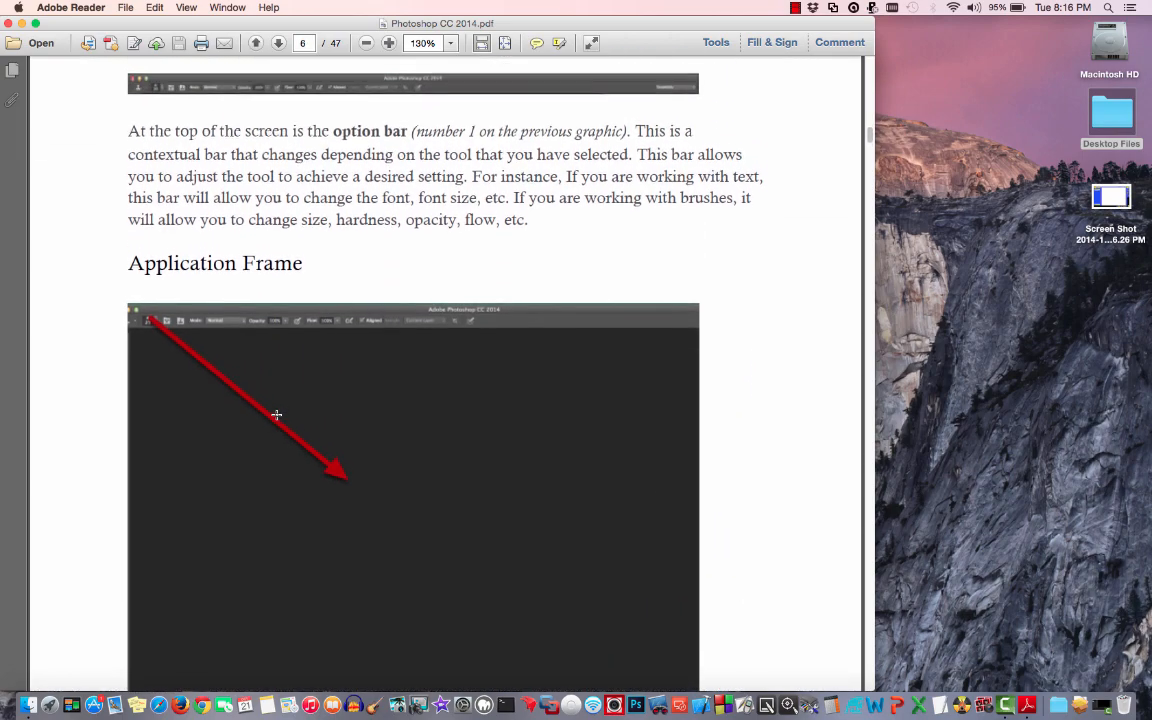
pyautogui.scroll(3)
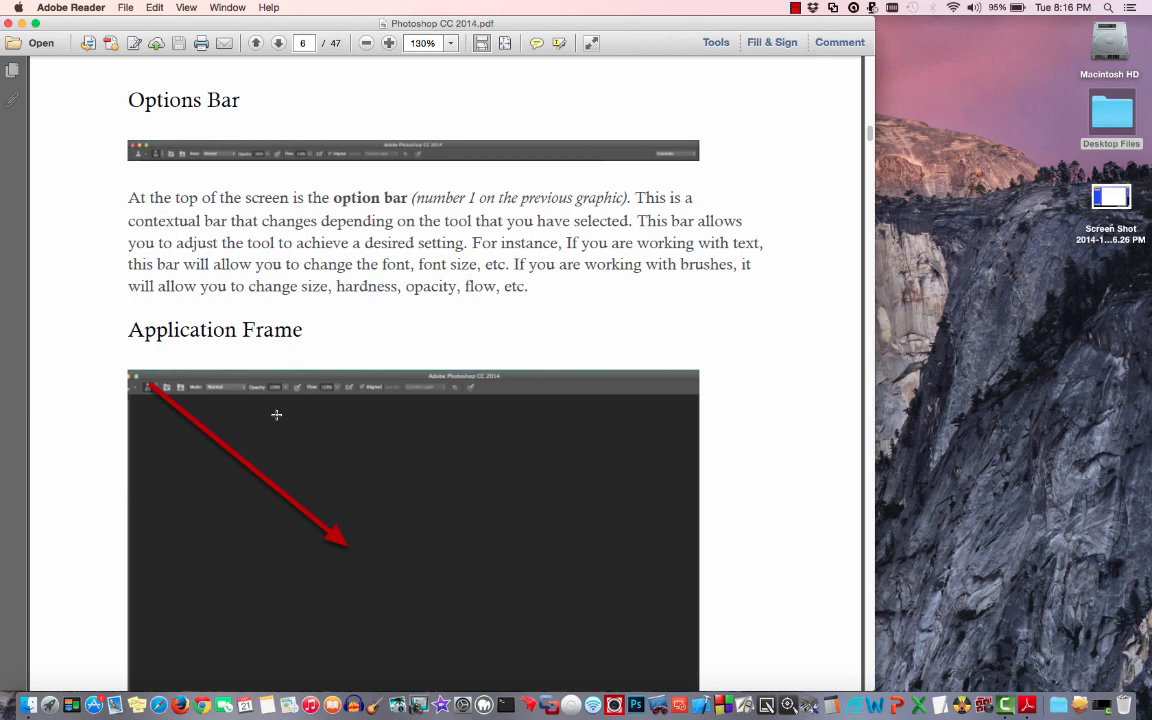
pyautogui.moveTo(214, 210)
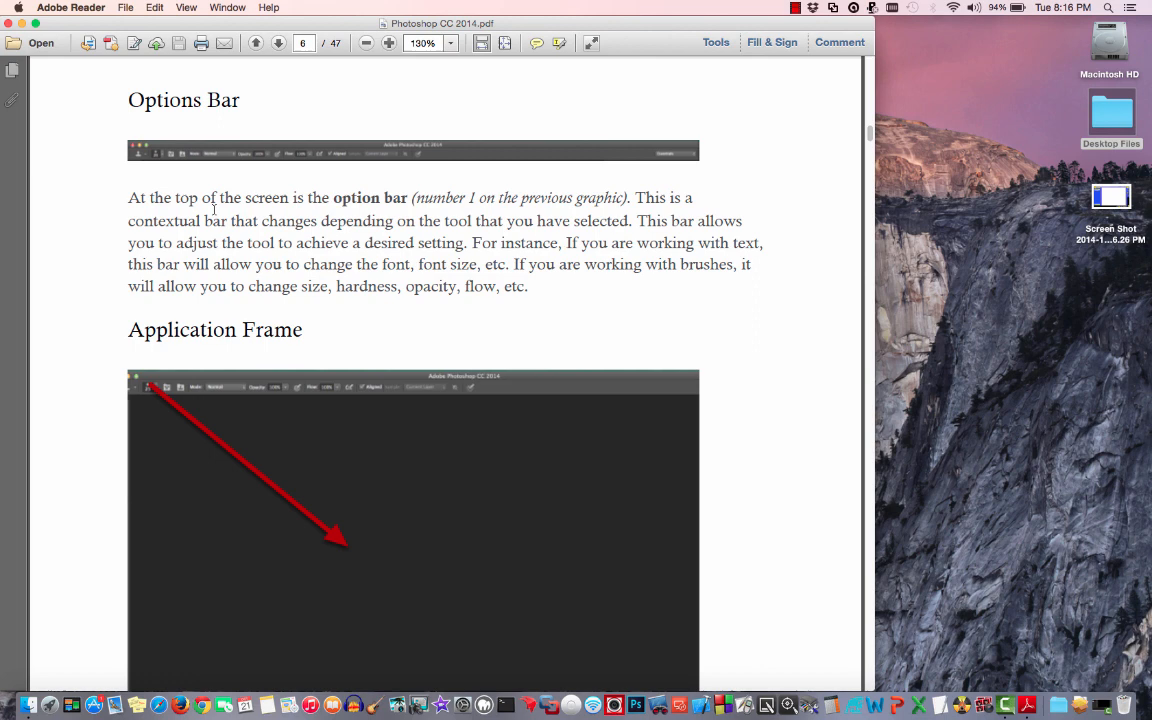
pyautogui.moveTo(324, 176)
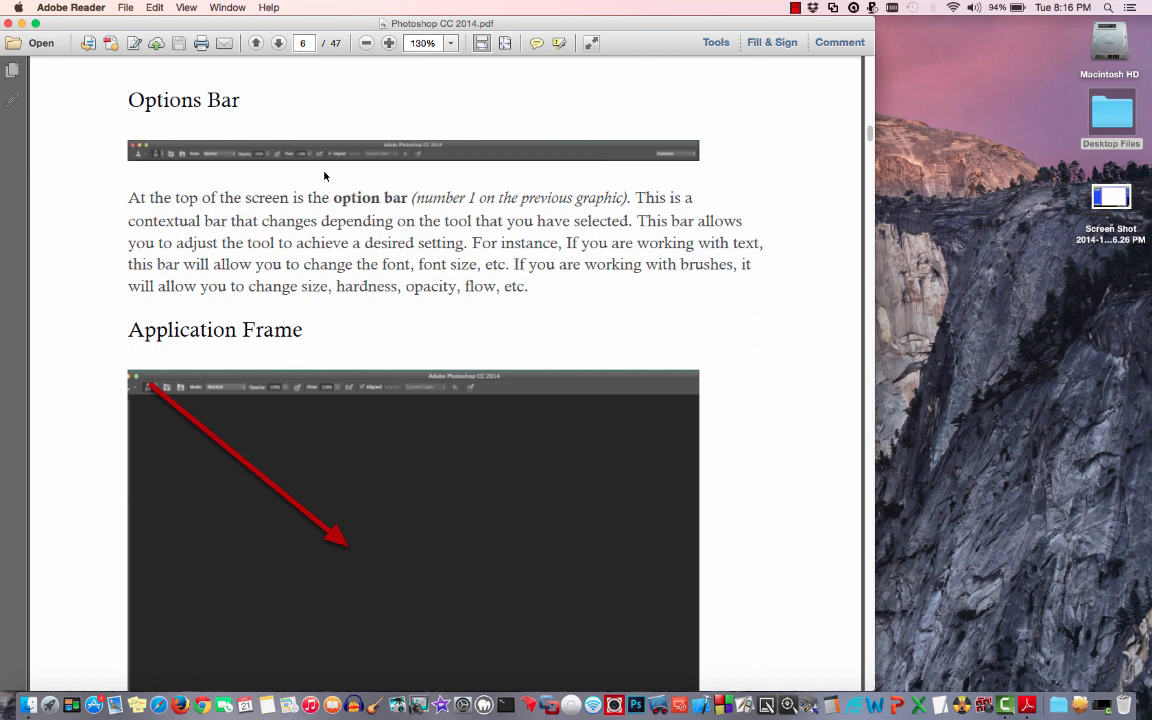
pyautogui.moveTo(322, 156)
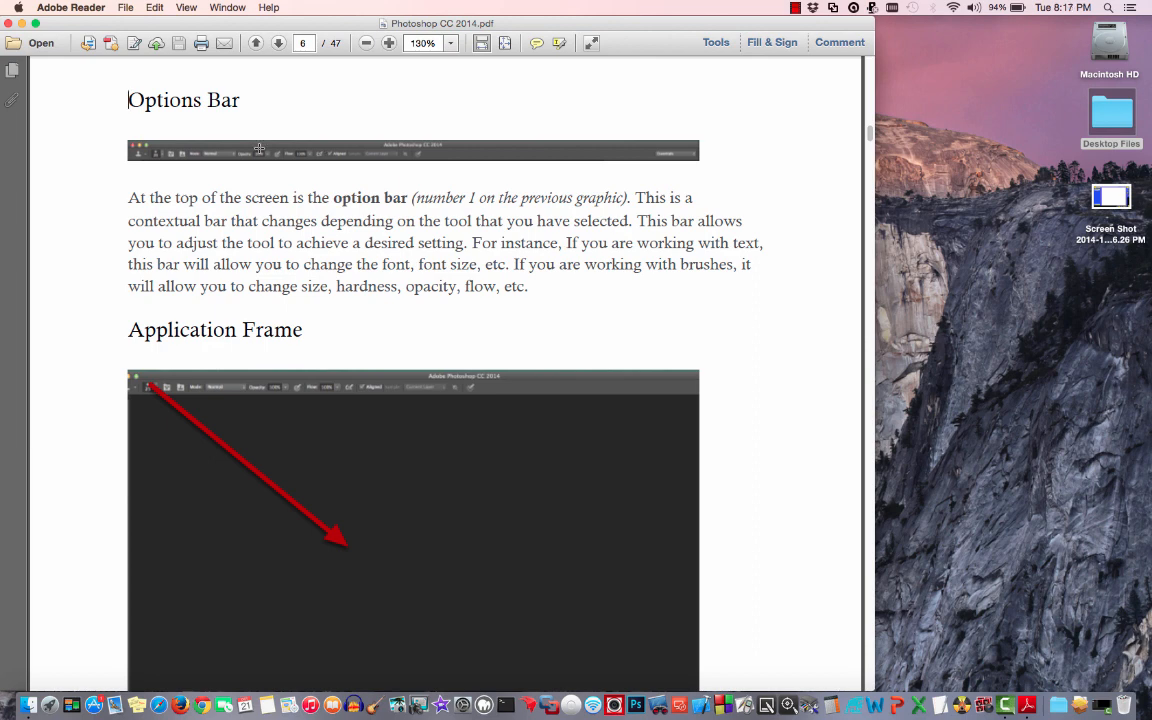
pyautogui.moveTo(232, 170)
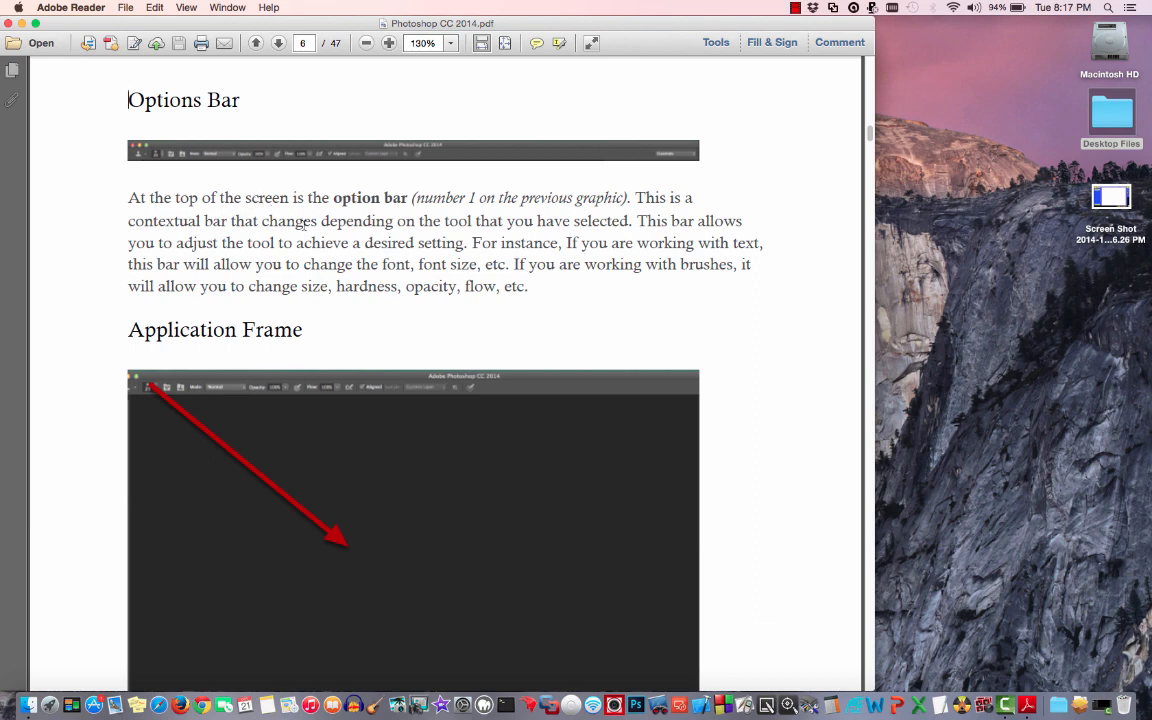
pyautogui.moveTo(340, 186)
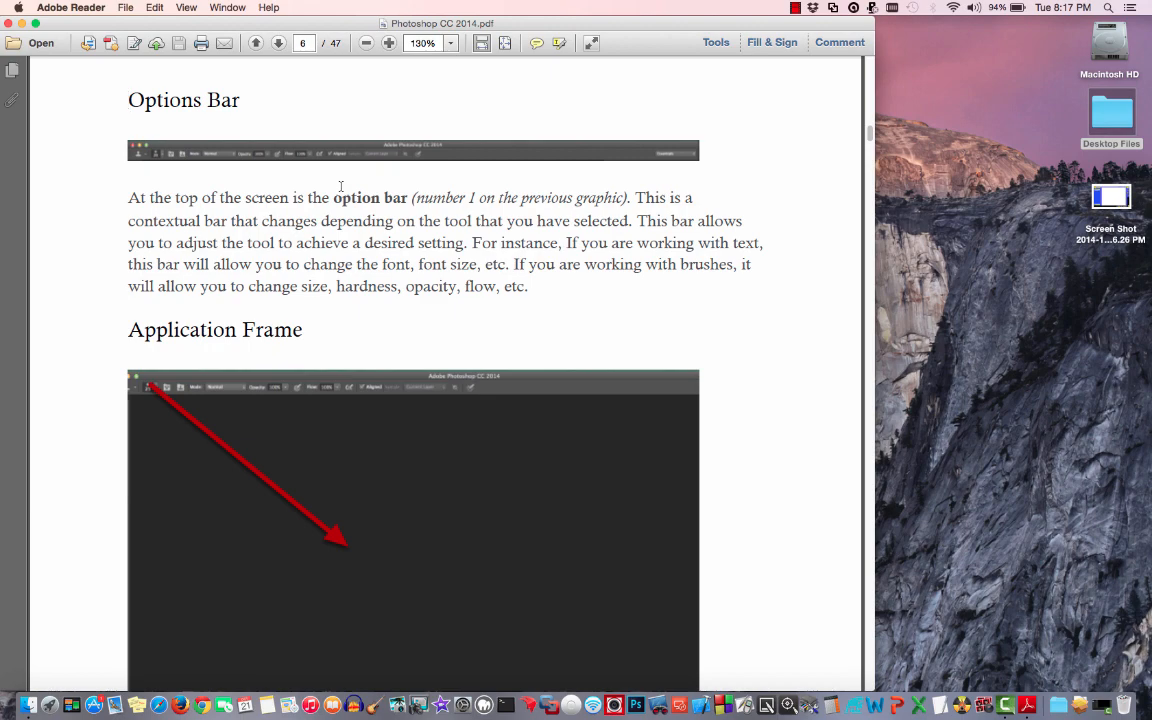
# Step: Scroll back to page 5, the numbered Welcome to Photoshop CC 2014! interface overview
pyautogui.scroll(-3)
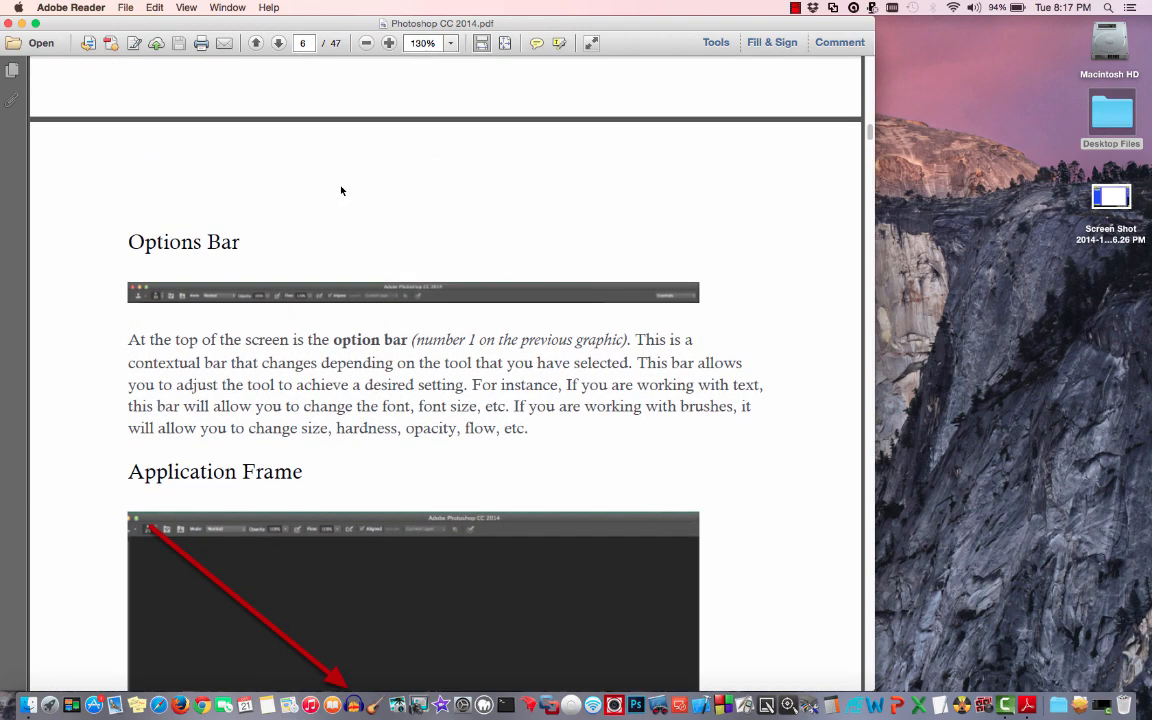
pyautogui.scroll(3)
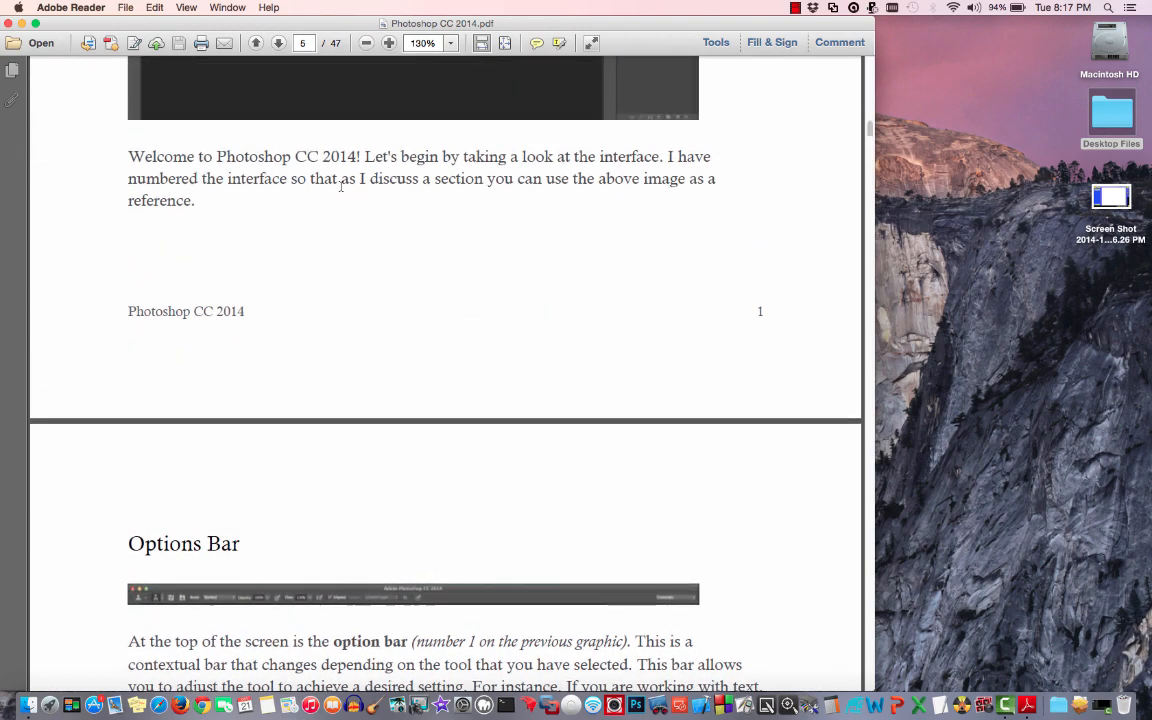
pyautogui.scroll(3)
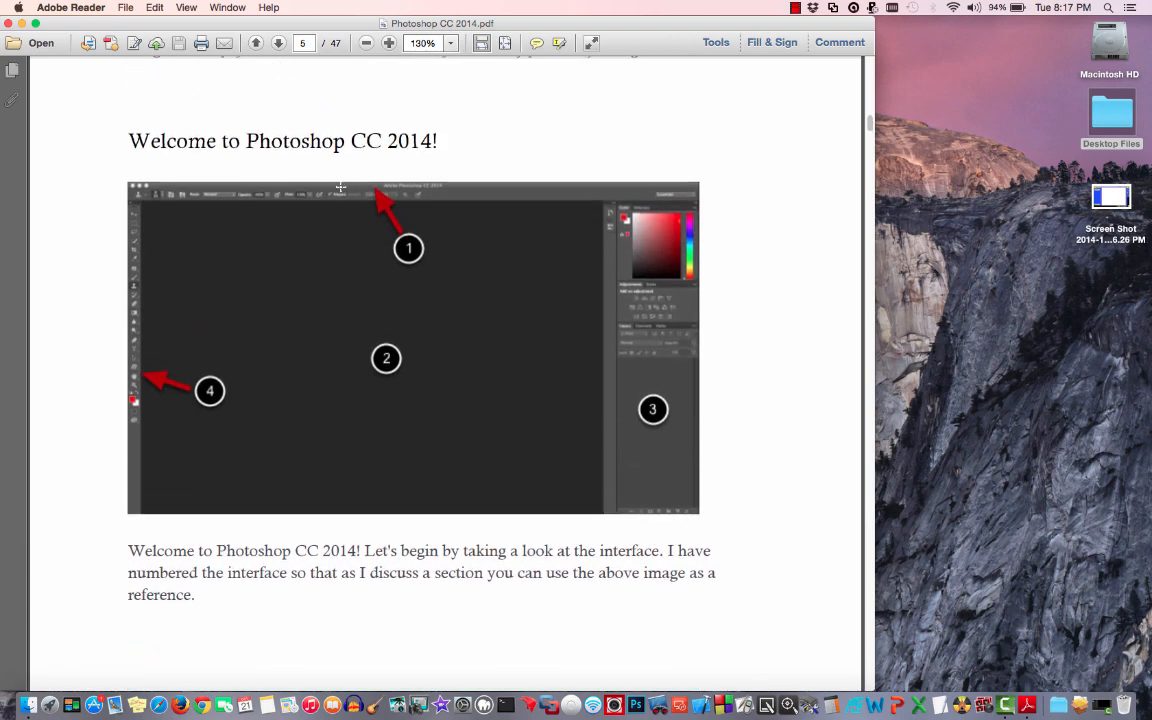
pyautogui.scroll(-3)
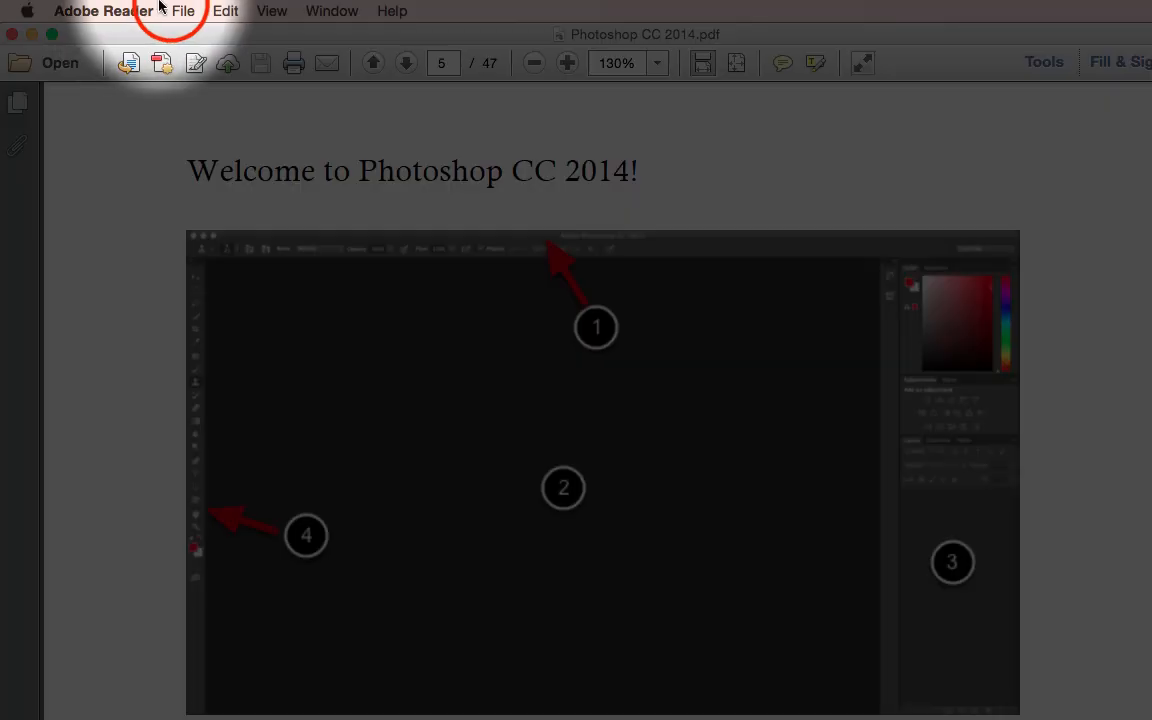
# Step: Bring up the Print dialog for the 47-page PDF via File > Print
pyautogui.click(184, 12)
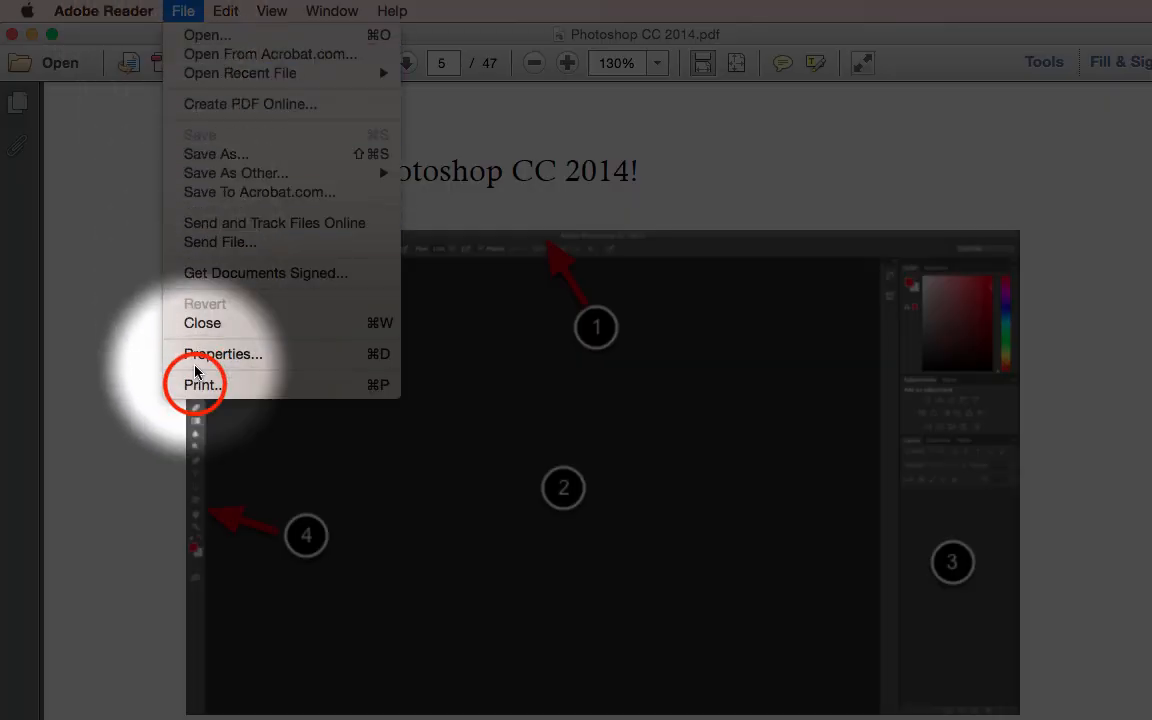
pyautogui.click(202, 384)
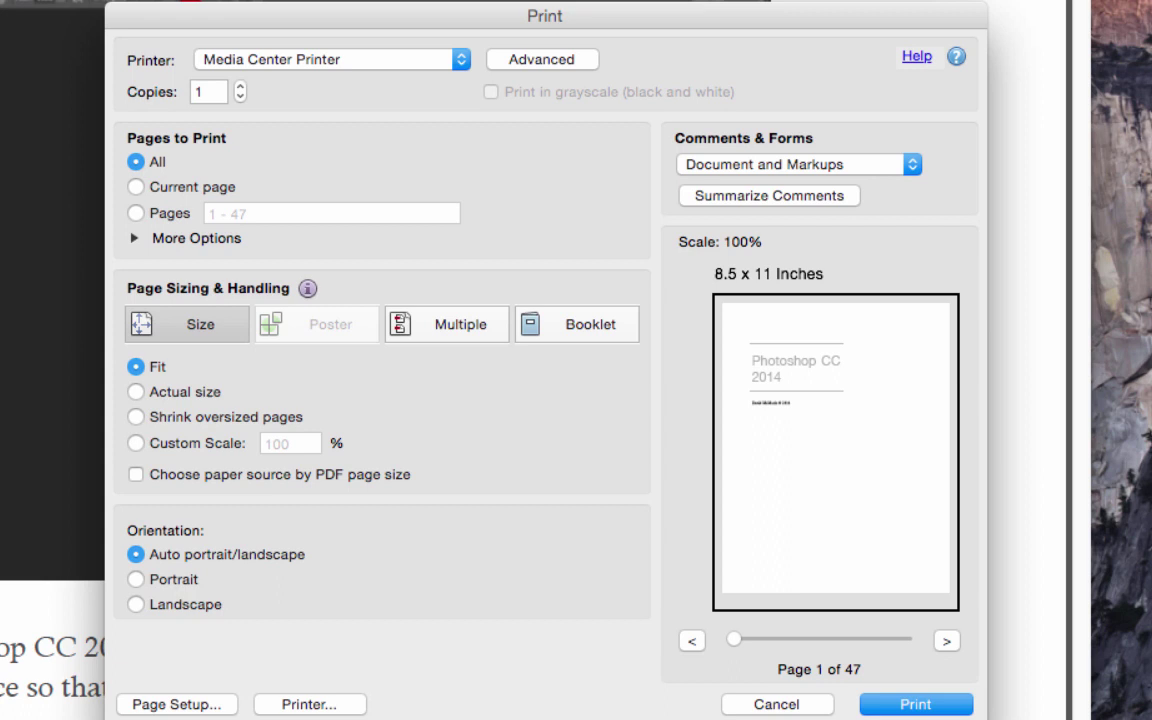
pyautogui.moveTo(252, 76)
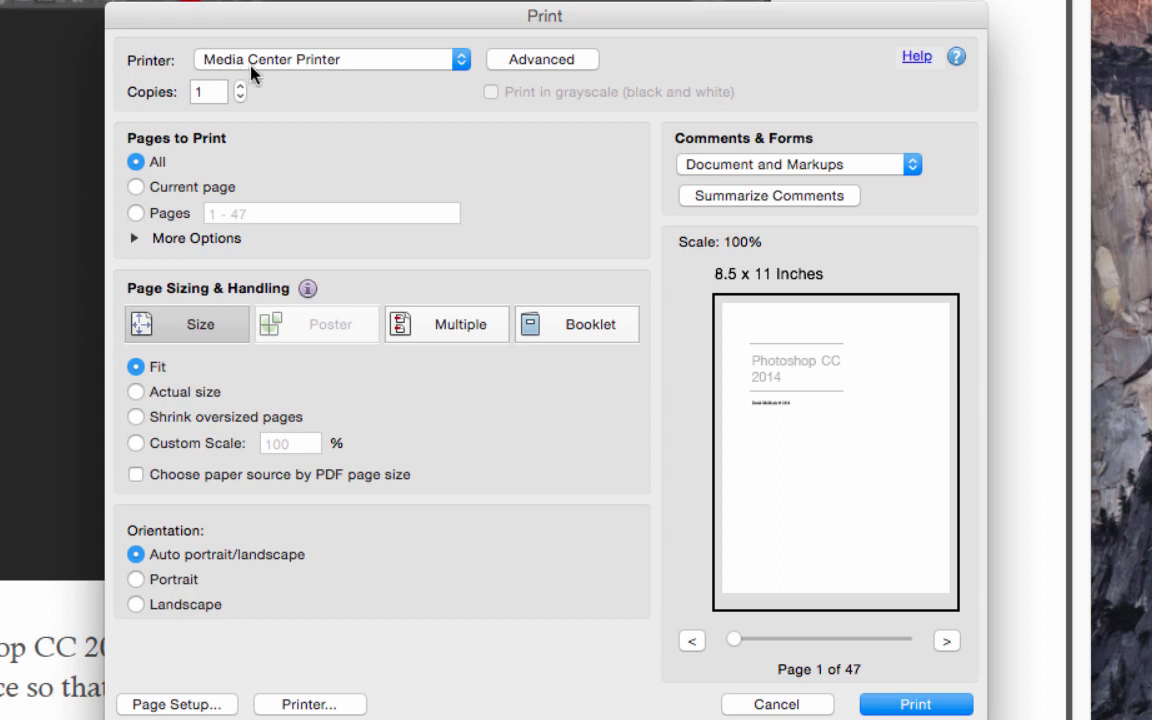
pyautogui.moveTo(390, 90)
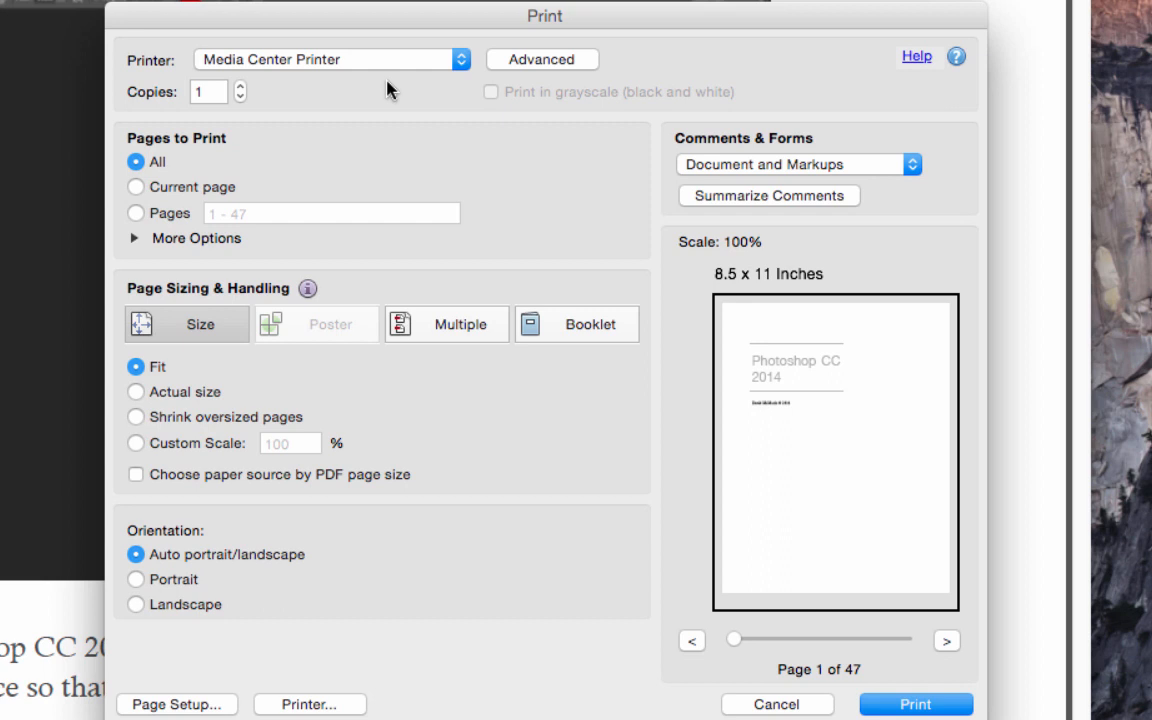
pyautogui.moveTo(450, 82)
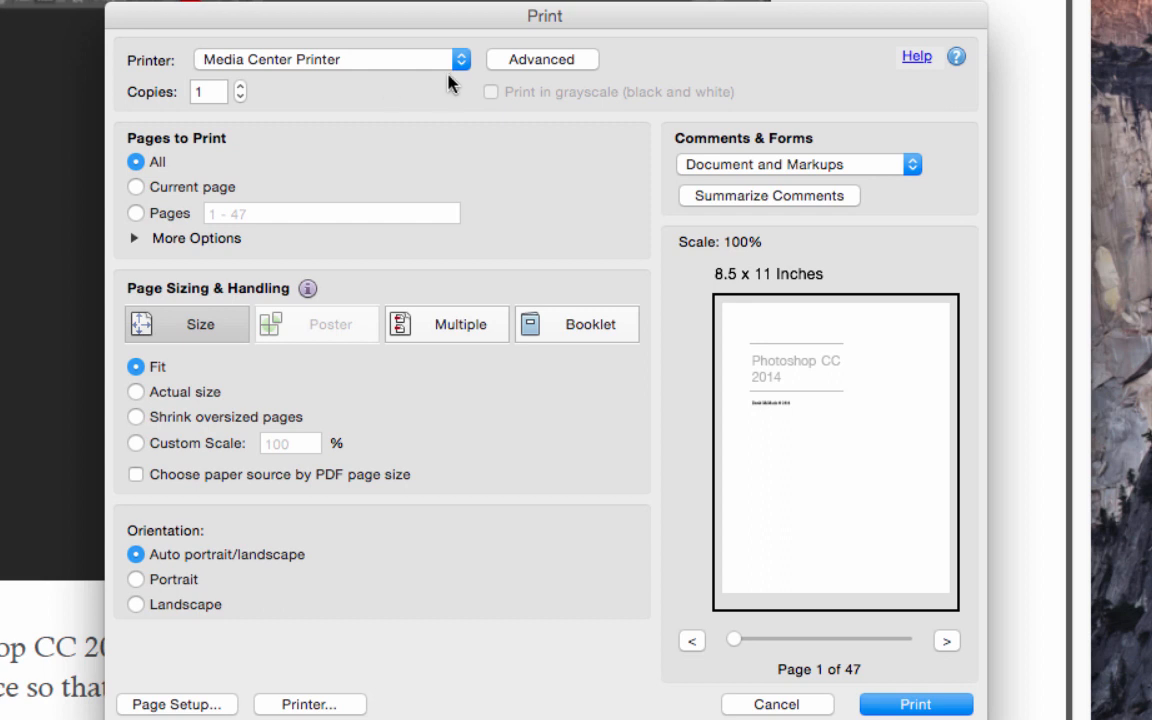
pyautogui.moveTo(518, 66)
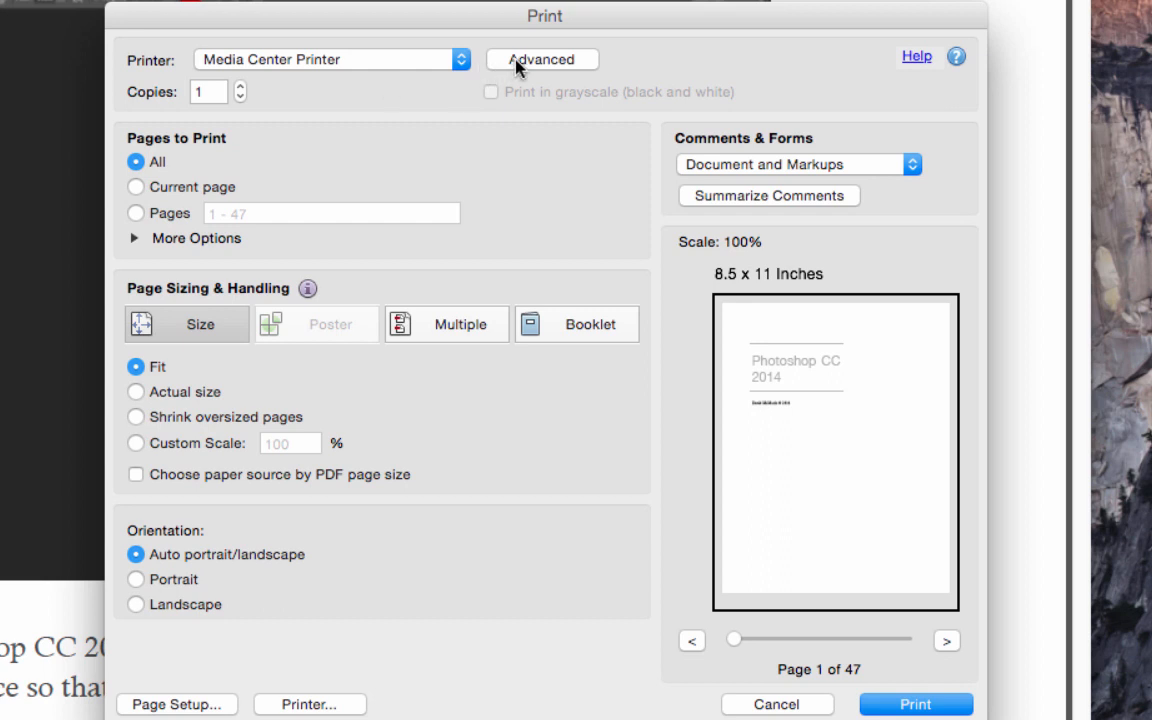
# Step: Go into Advanced Print Setup from the Print dialog
pyautogui.click(542, 60)
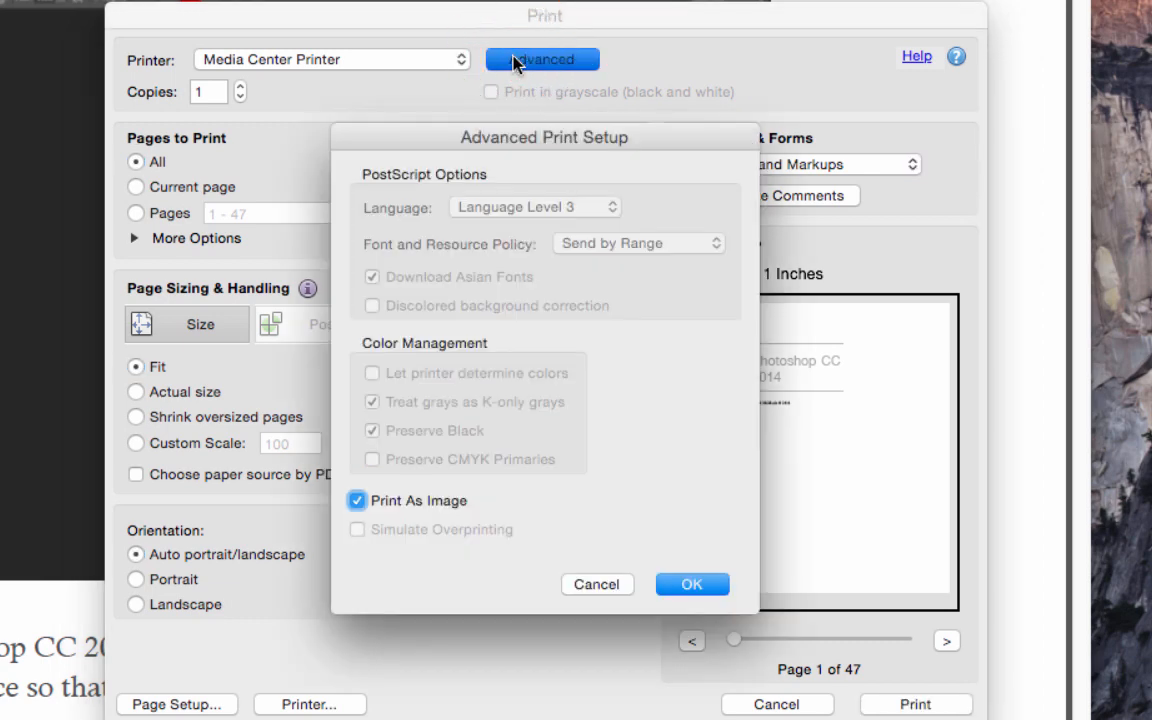
pyautogui.moveTo(380, 368)
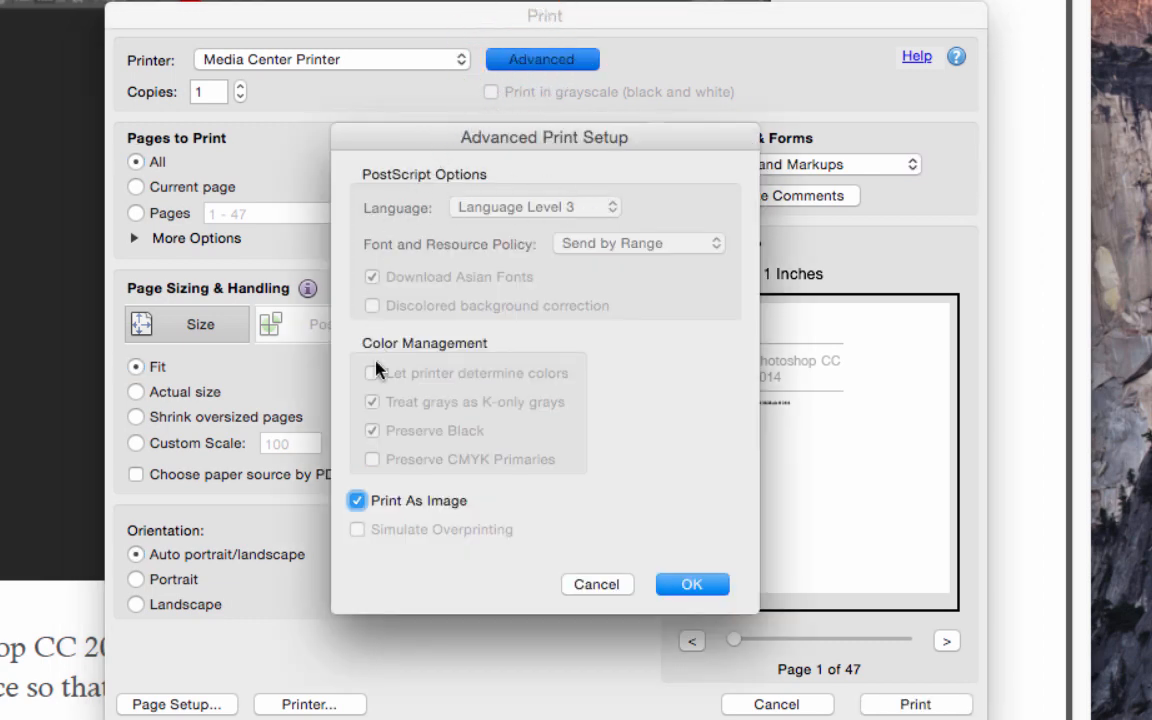
pyautogui.moveTo(396, 508)
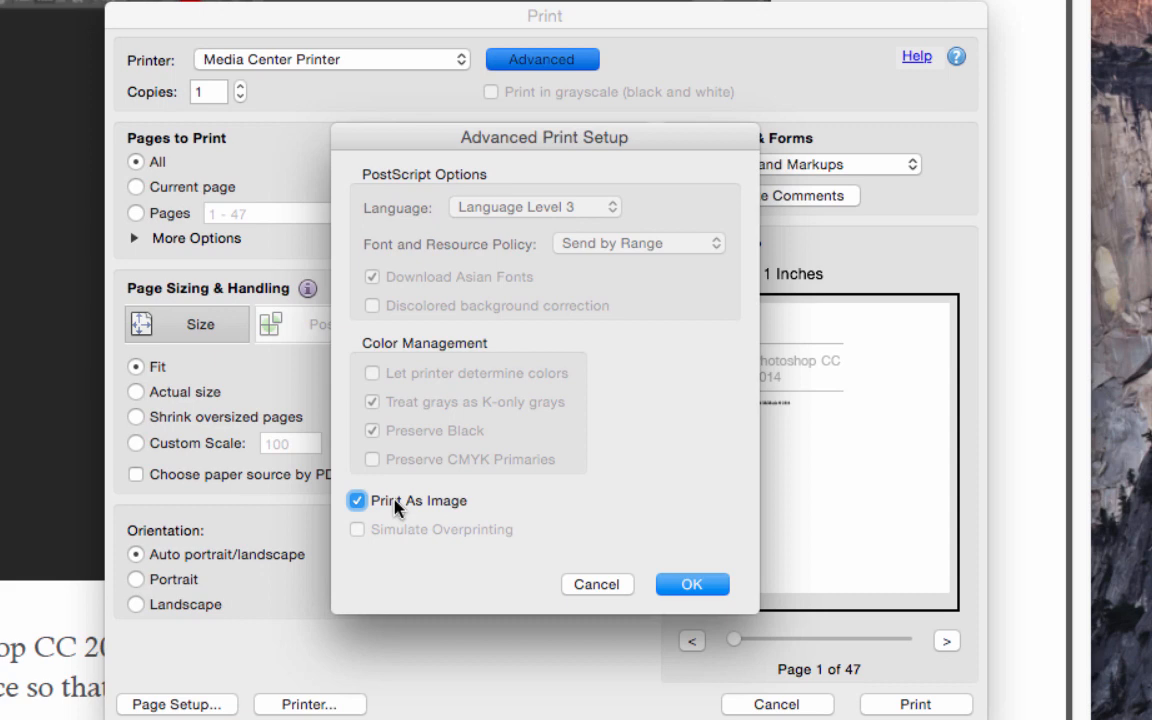
pyautogui.moveTo(390, 512)
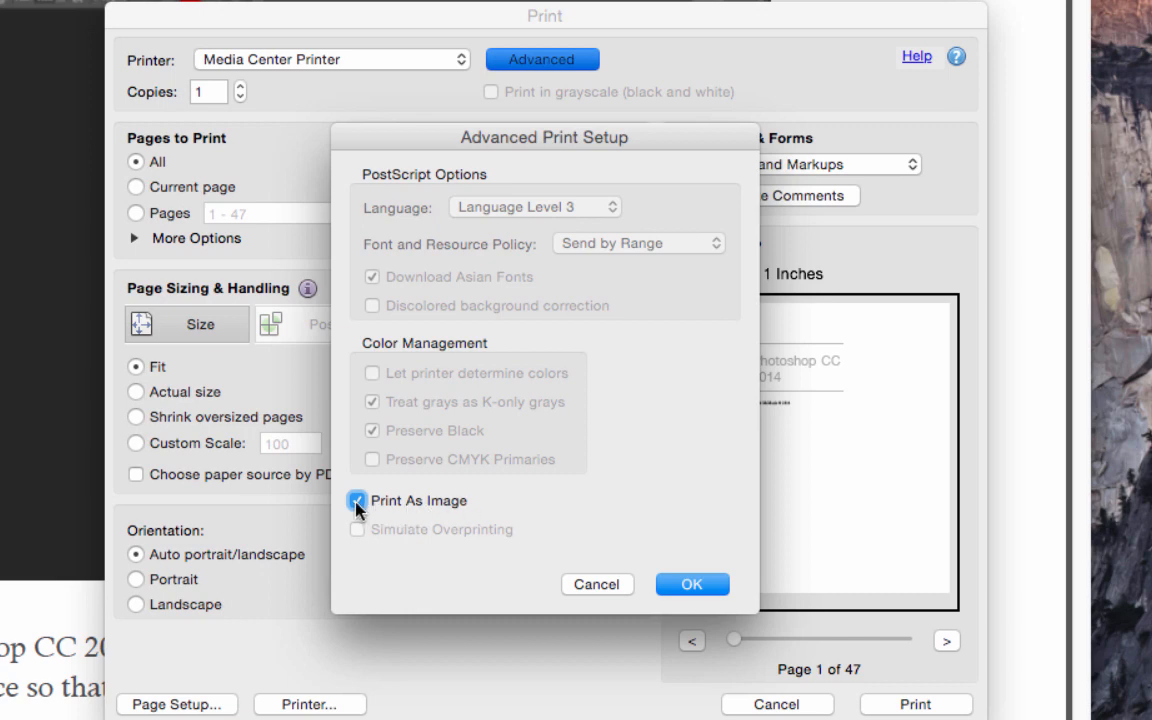
# Step: Toggle Print As Image off and back on, then confirm Advanced Print Setup with OK
pyautogui.click(356, 500)
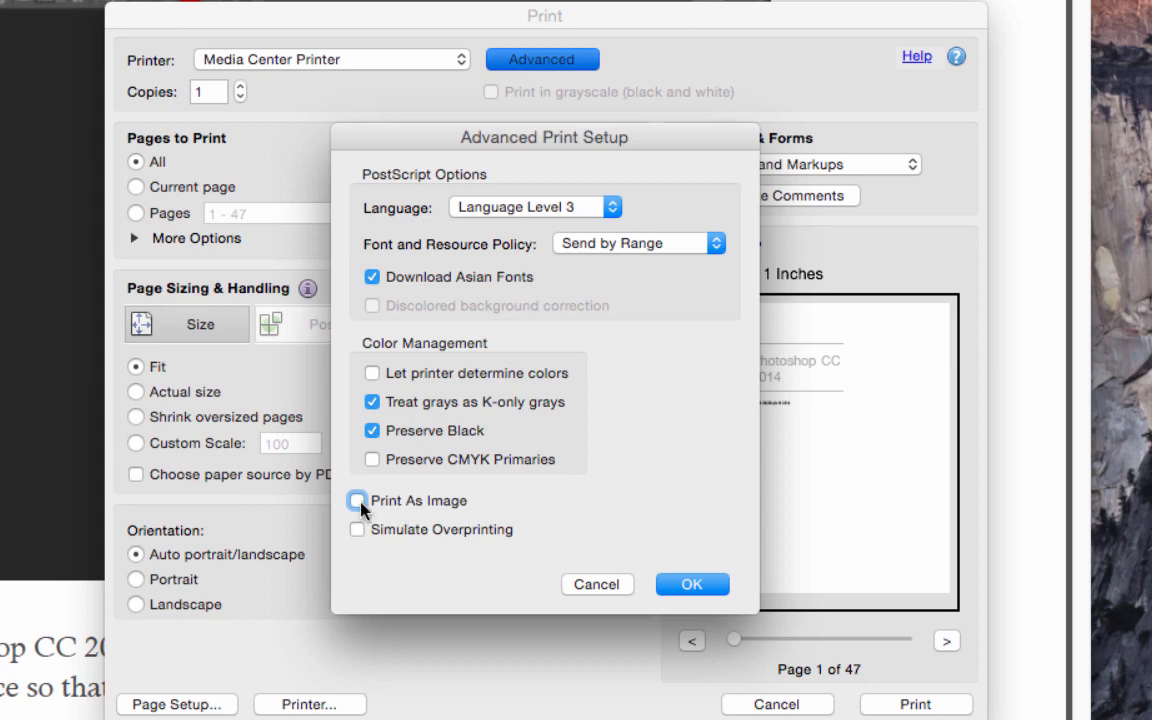
pyautogui.click(356, 500)
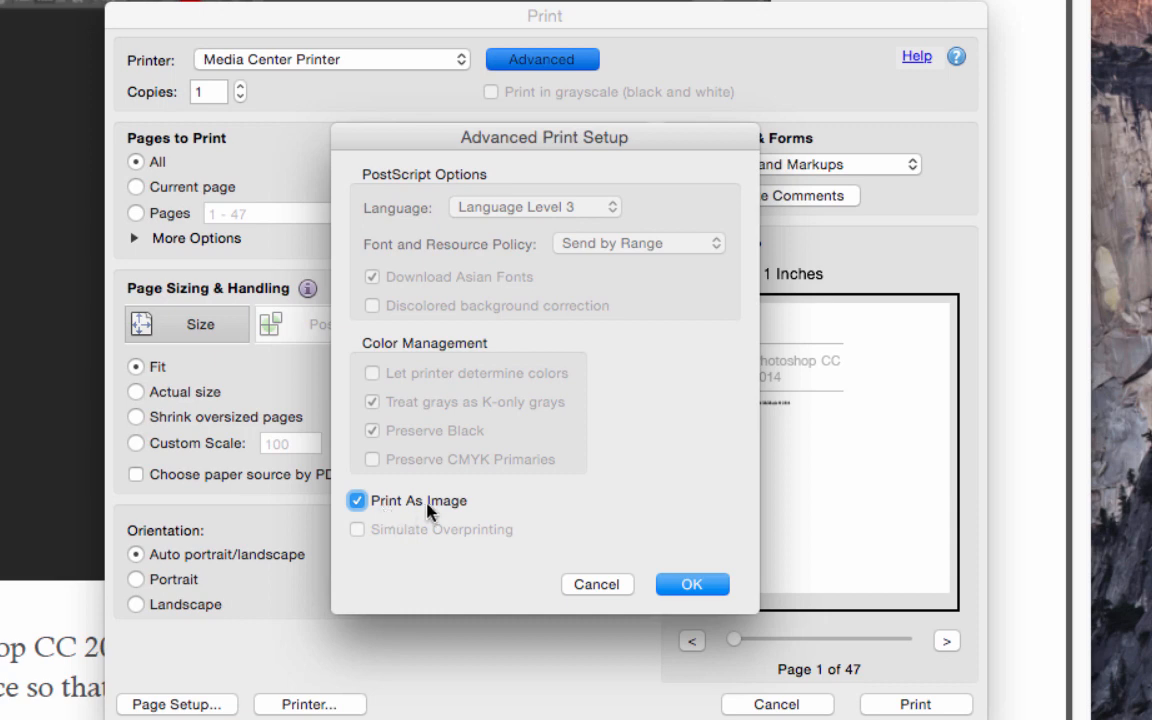
pyautogui.moveTo(80, 546)
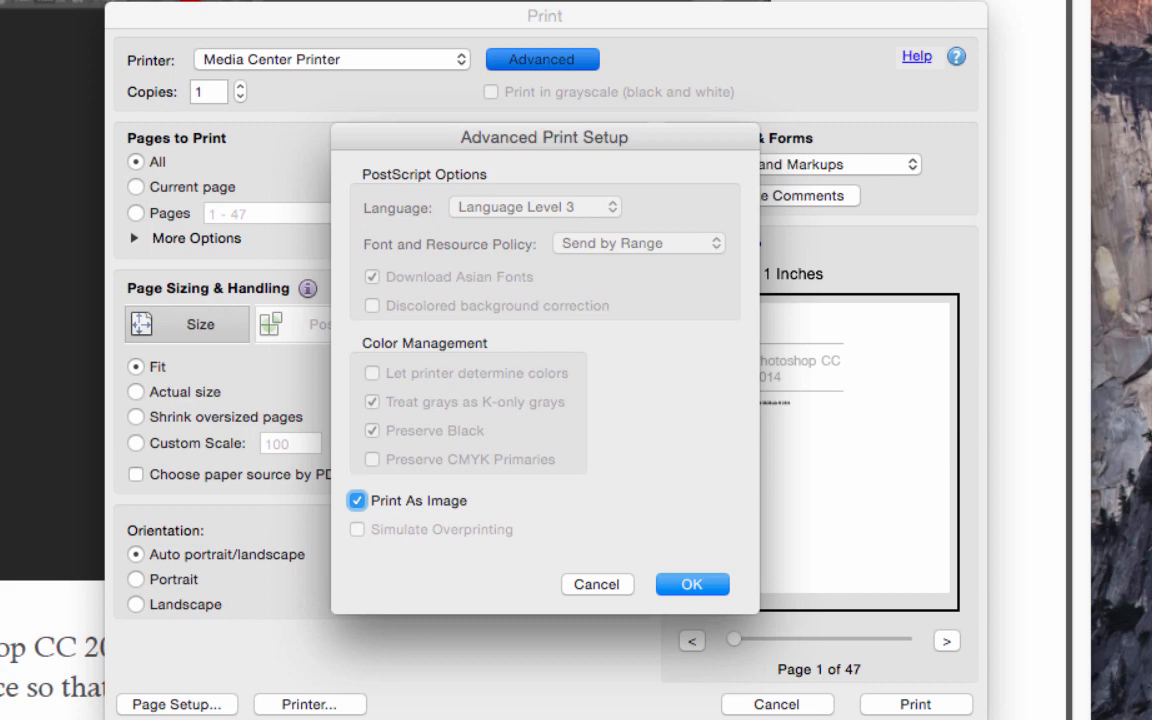
pyautogui.moveTo(160, 304)
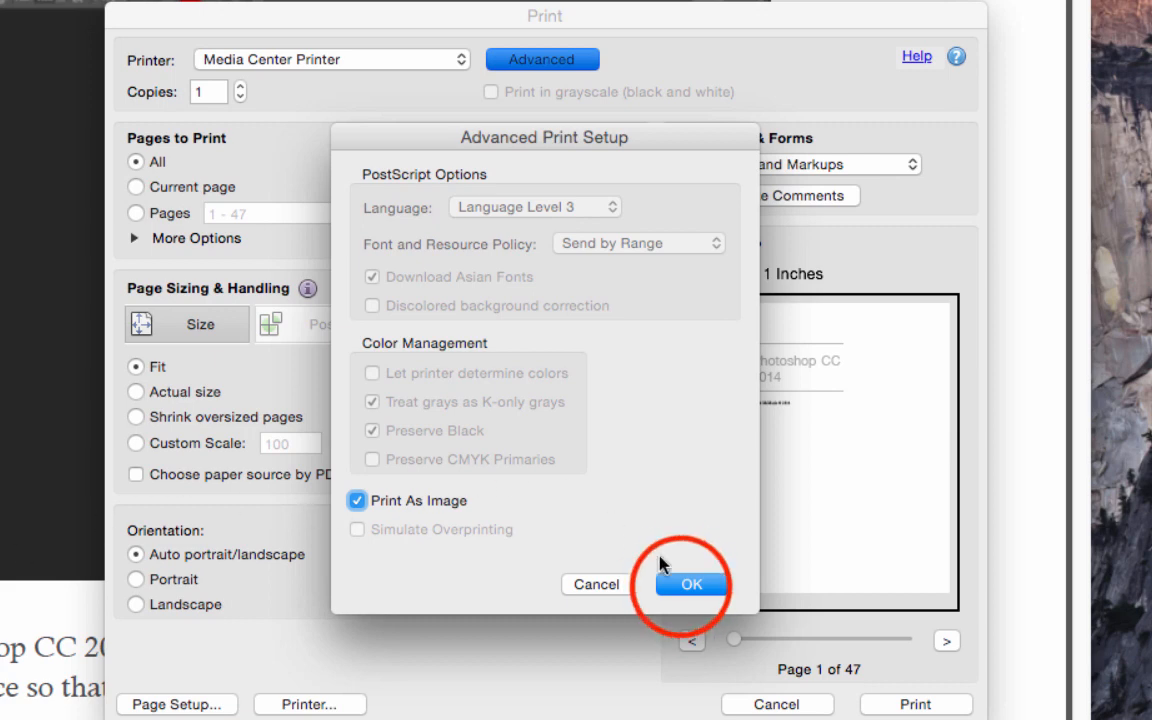
pyautogui.click(690, 584)
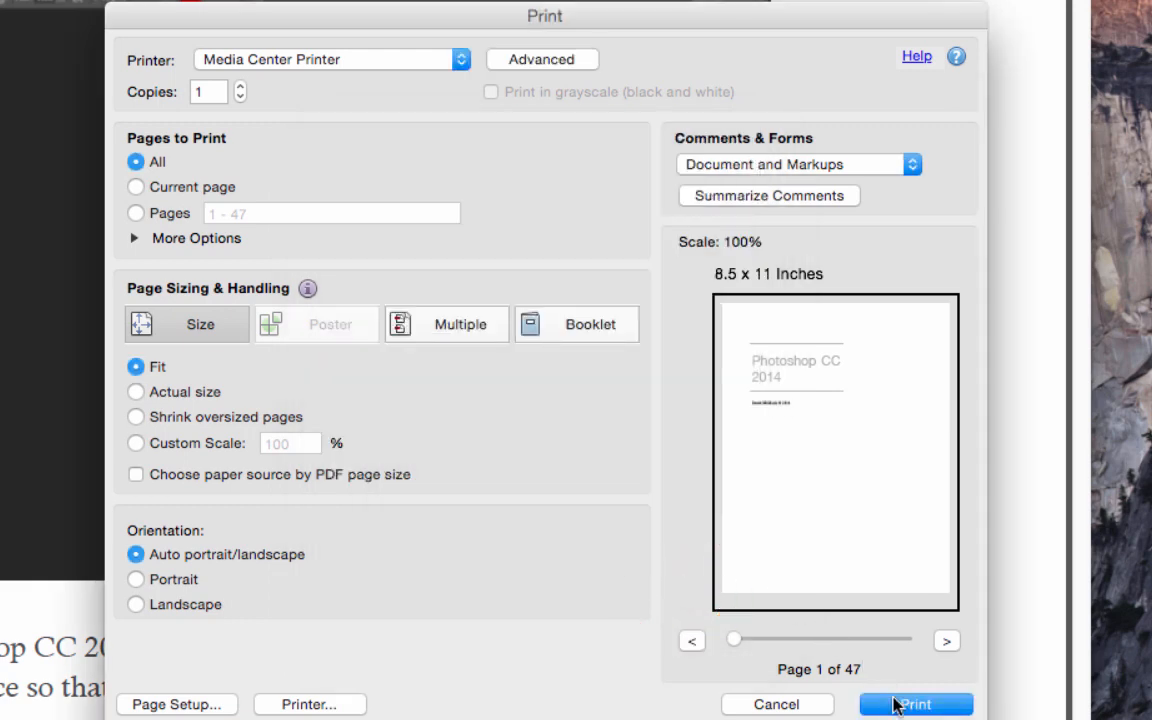